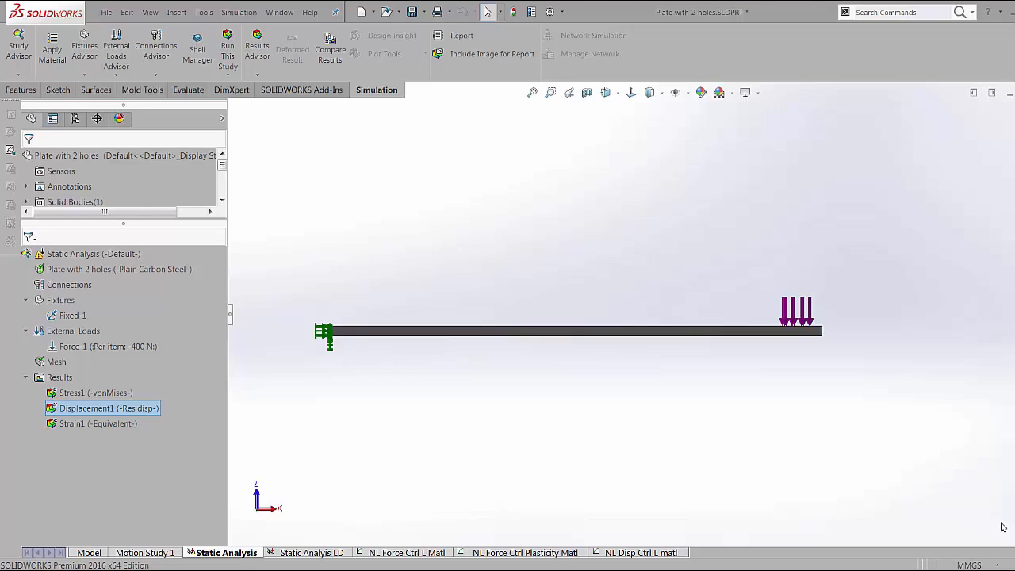
mouse_move(353, 462)
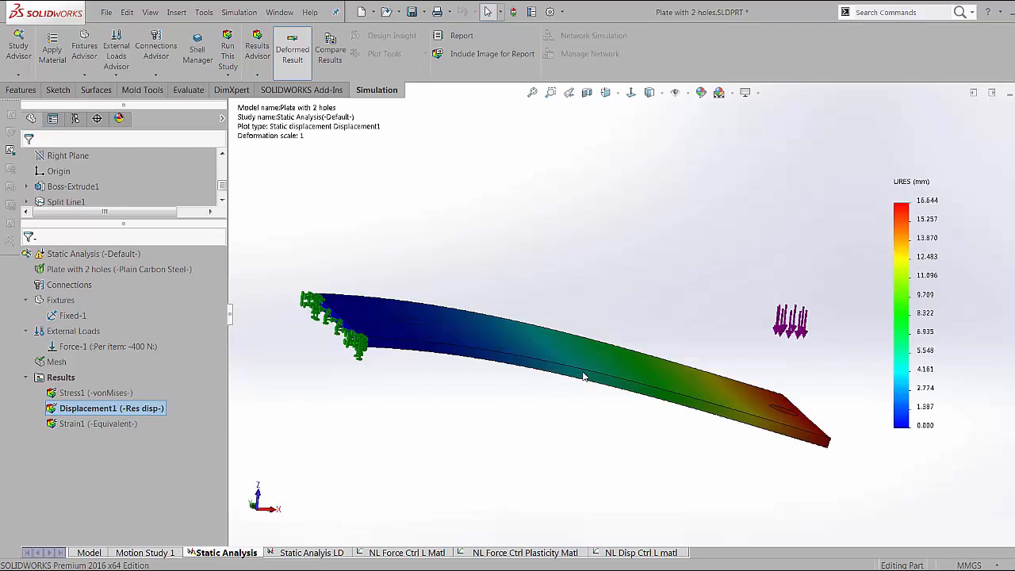
mouse_move(583, 351)
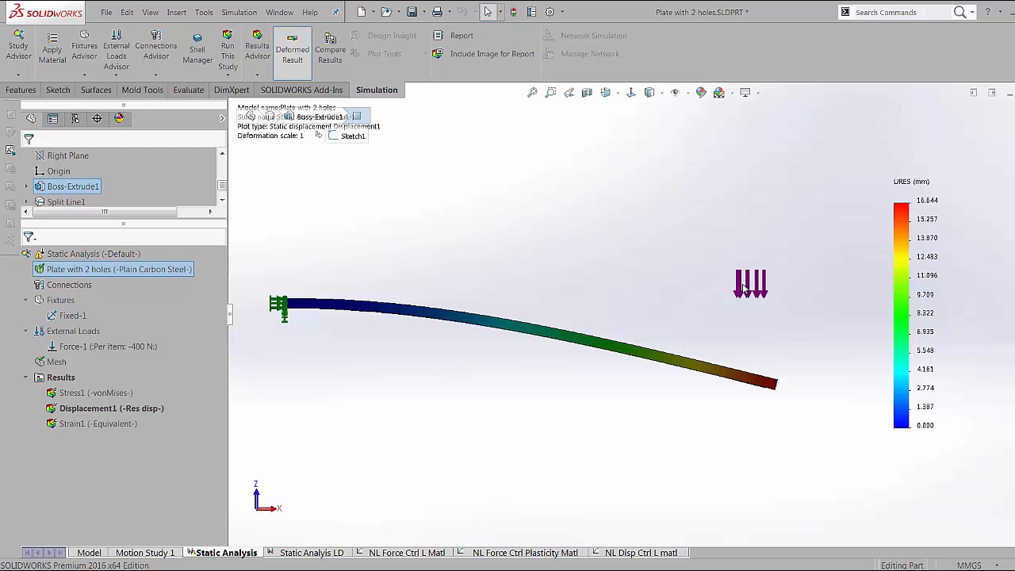
mouse_move(313, 553)
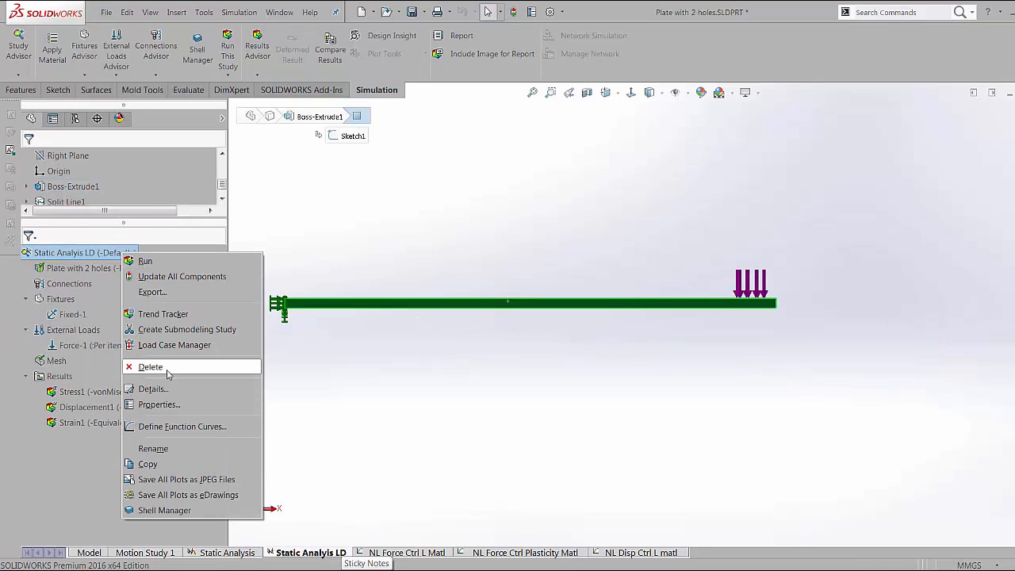
Step: Confirm Large displacement is enabled in the LD study's properties and display its von Mises stress
left_click(159, 405)
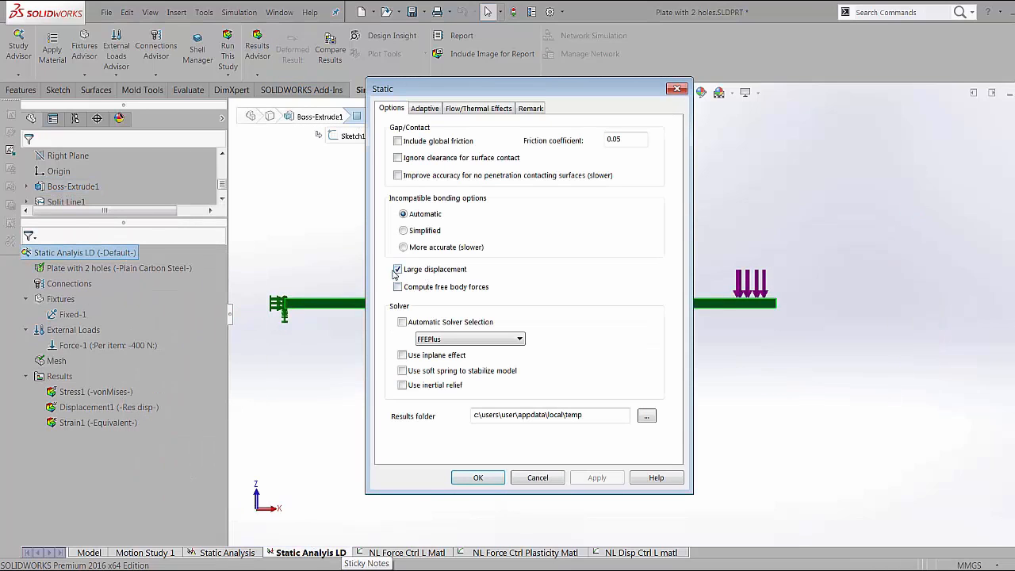
mouse_move(383, 271)
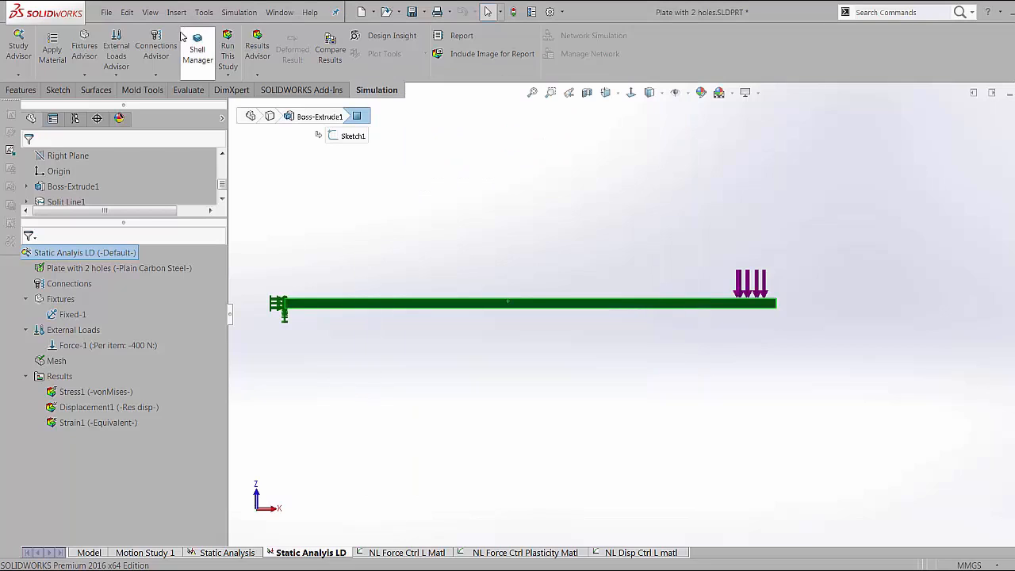
left_click(228, 48)
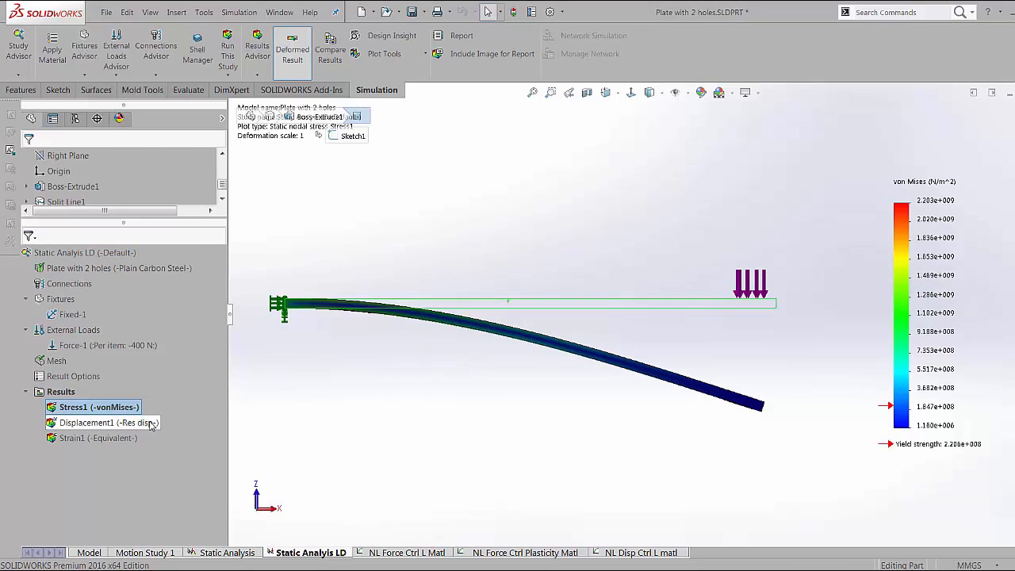
Step: Display the LD study's resultant displacement (peak about 21.34 mm), then activate NL Force Ctrl L Matl
left_click(103, 422)
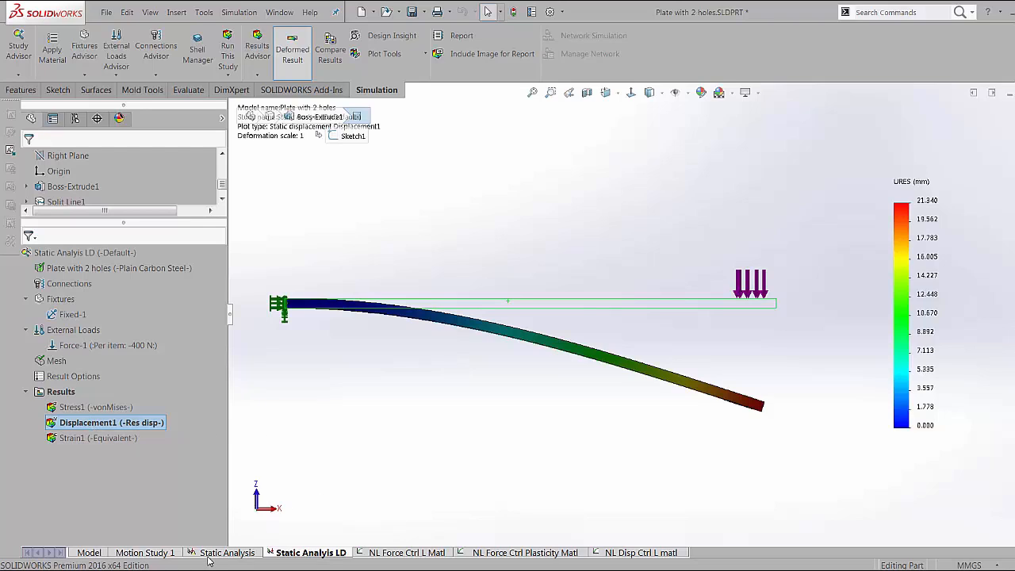
mouse_move(258, 467)
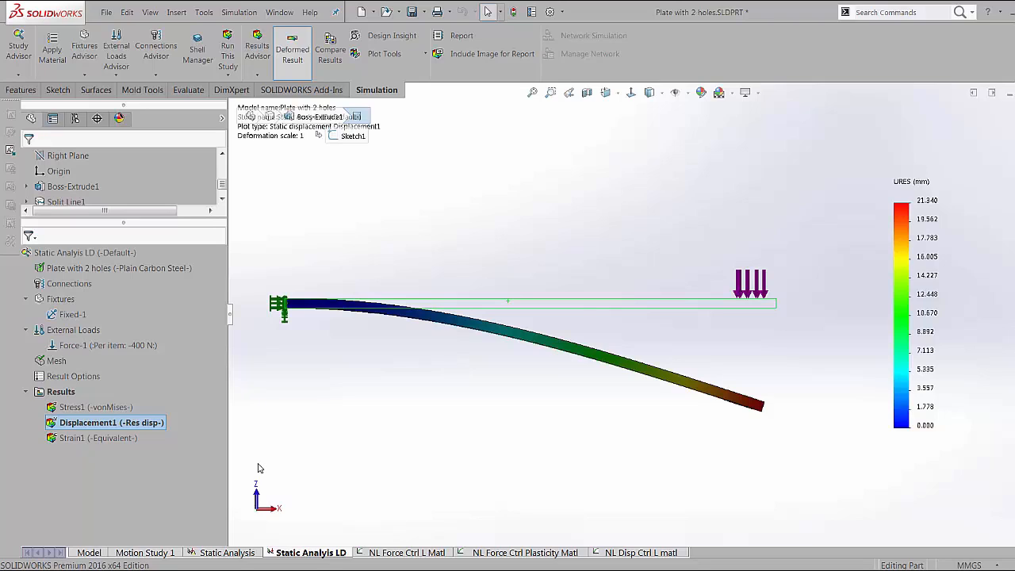
left_click(407, 553)
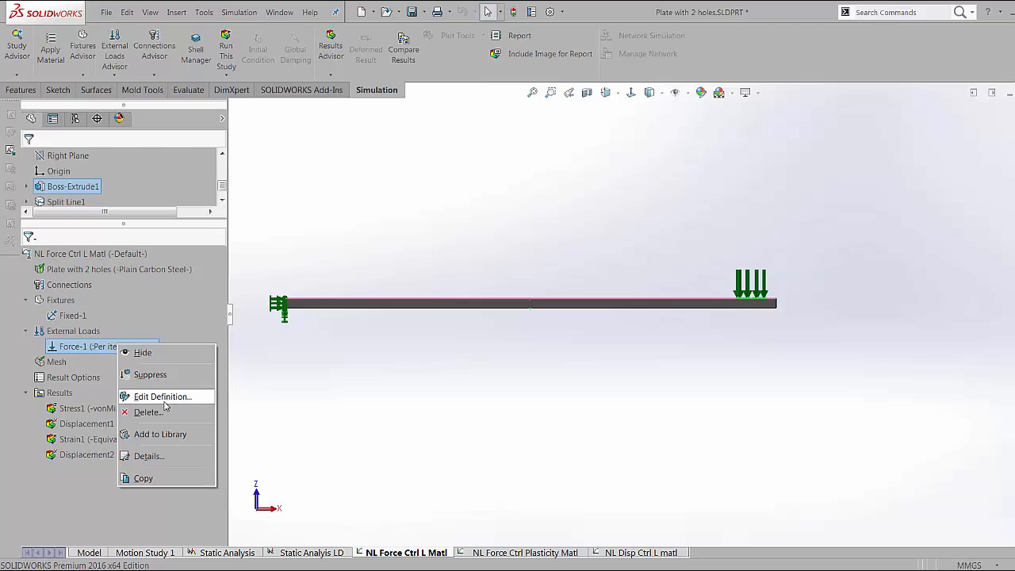
Step: Verify Force-1's 400 N load ramps linearly from zero over 1 second in its time curve
left_click(163, 397)
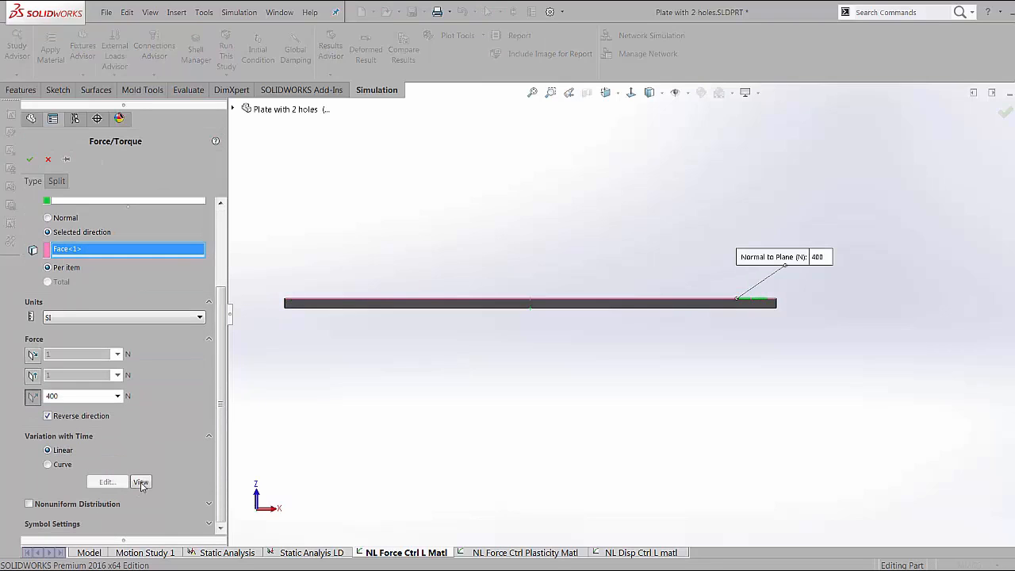
left_click(141, 481)
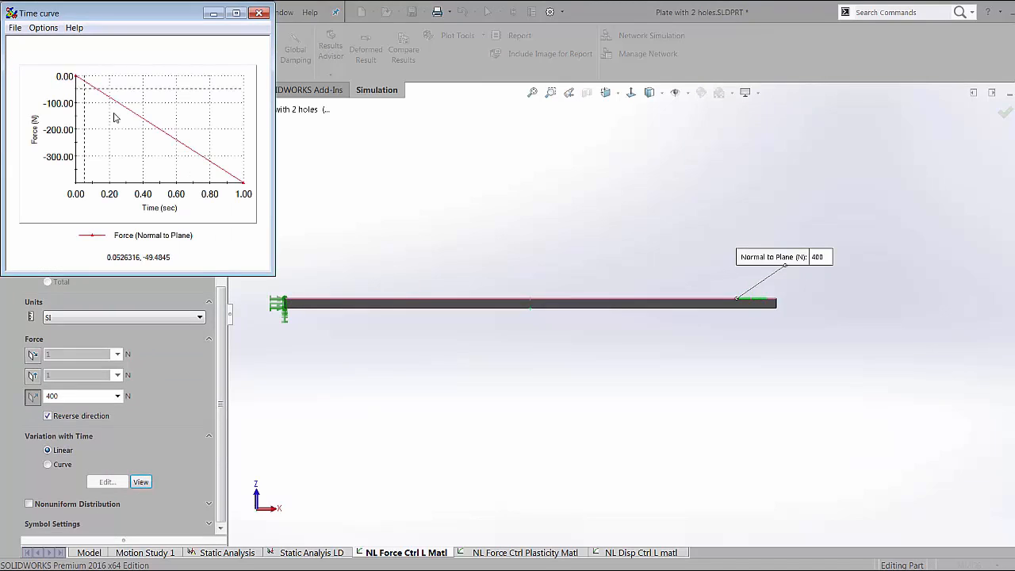
mouse_move(242, 194)
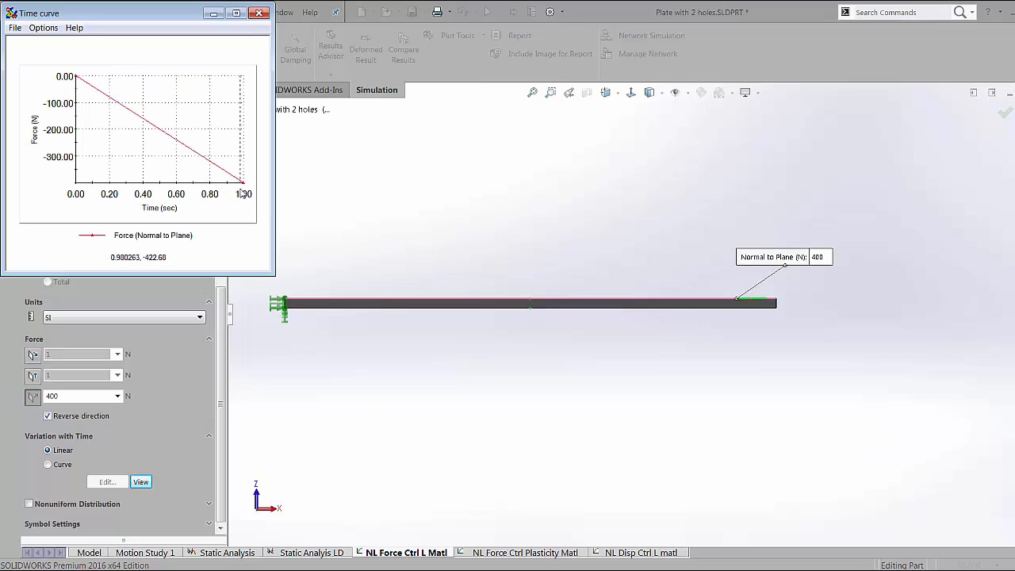
left_click(259, 13)
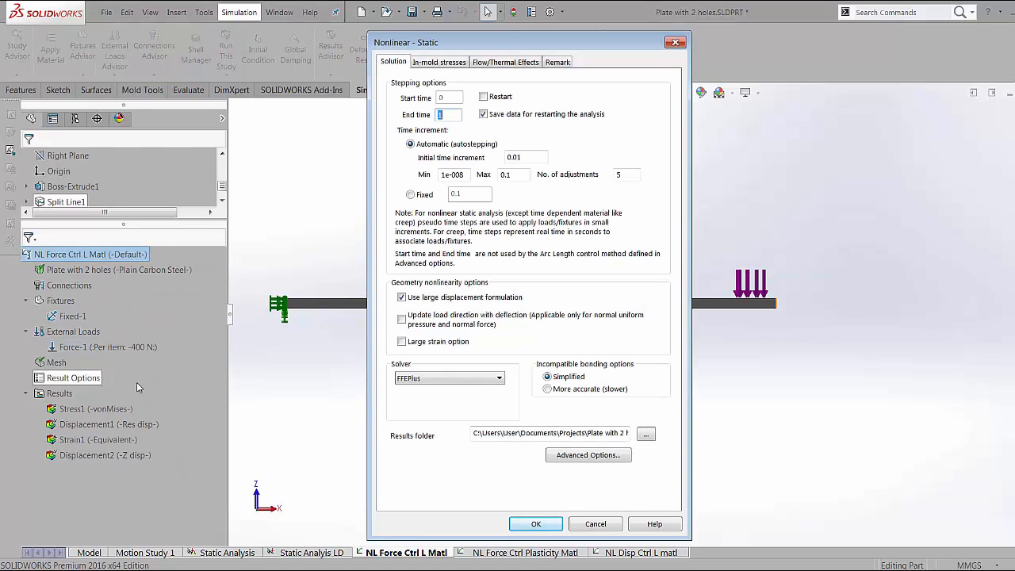
mouse_move(189, 370)
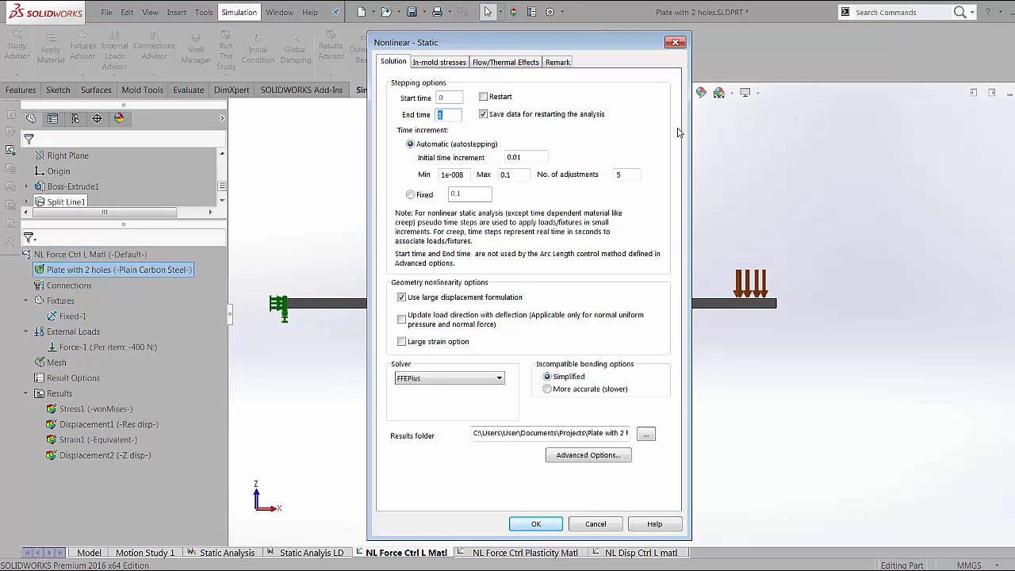
mouse_move(539, 133)
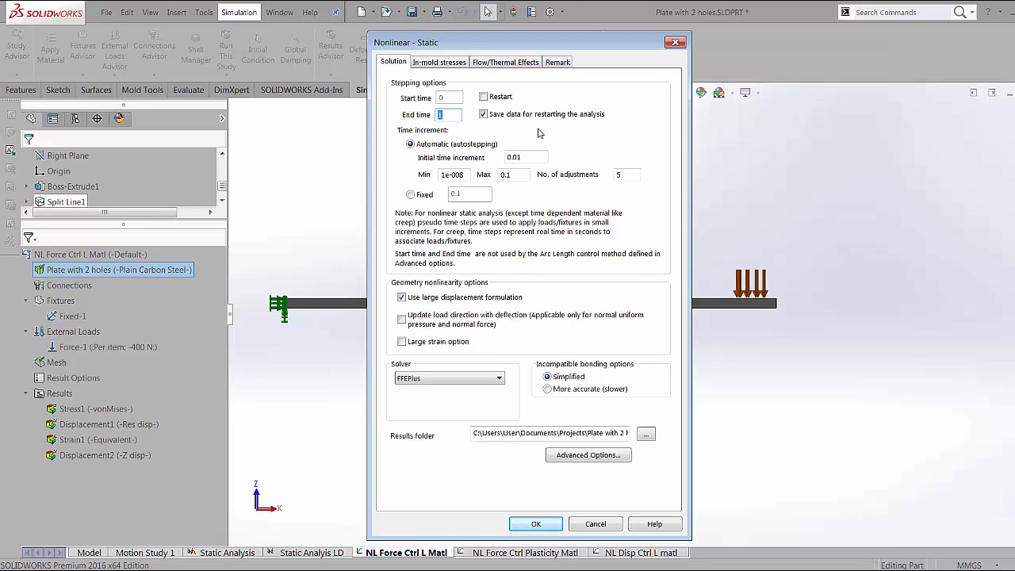
mouse_move(682, 141)
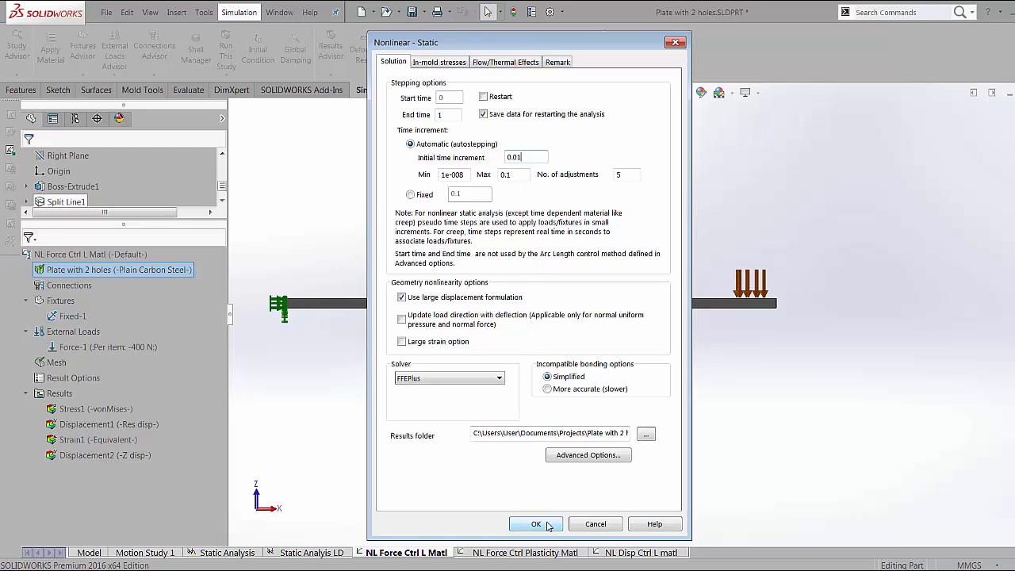
left_click(429, 62)
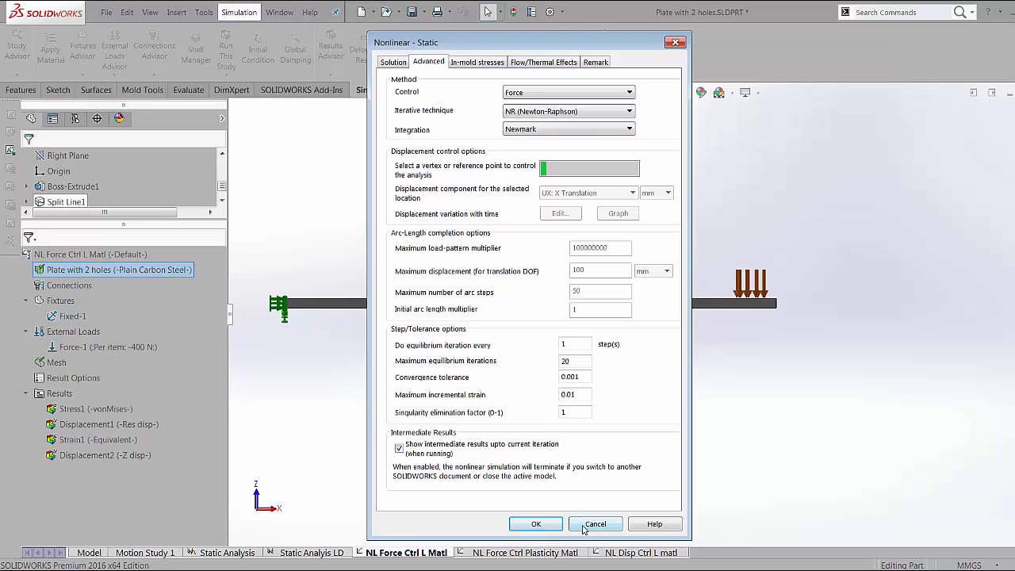
left_click(594, 524)
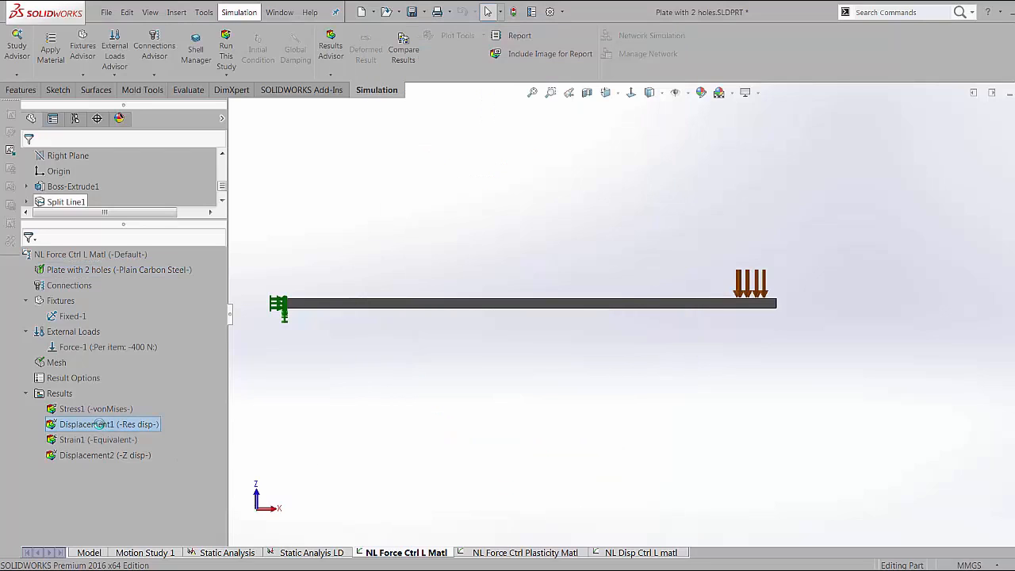
Step: Show the nonlinear study's resultant displacement at the final 1 s step (21.36 mm)
double_click(111, 424)
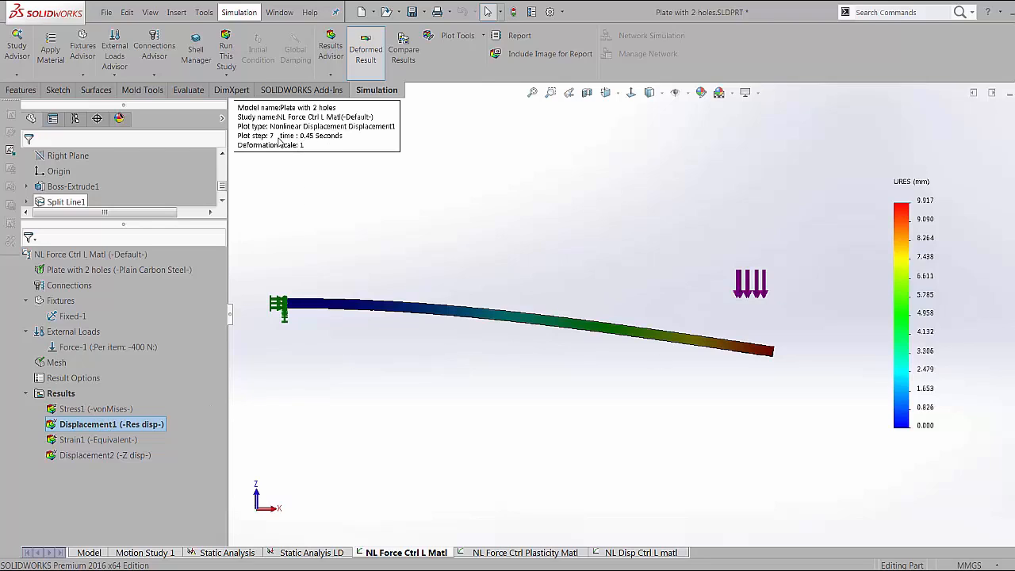
double_click(108, 424)
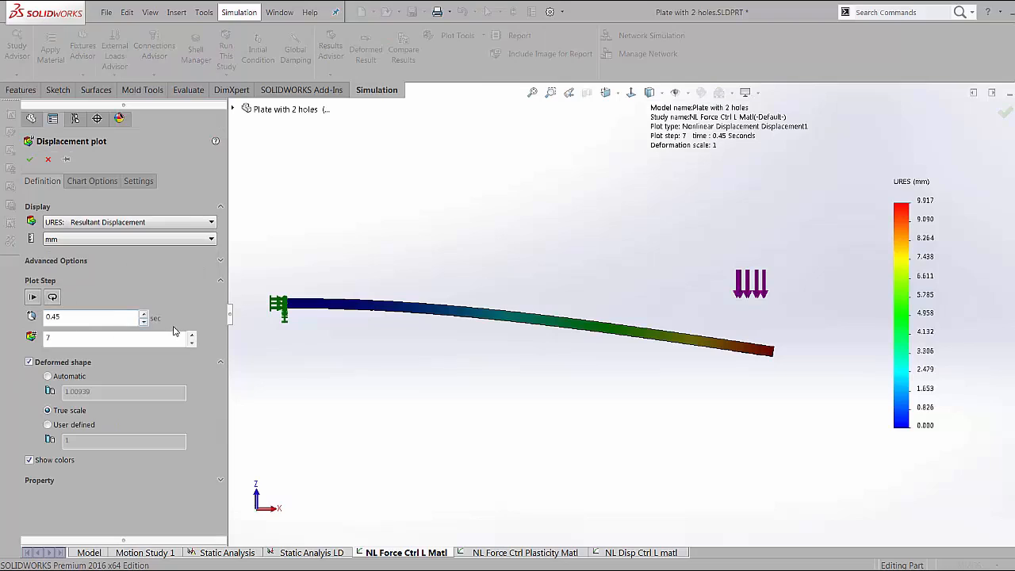
left_click(192, 334)
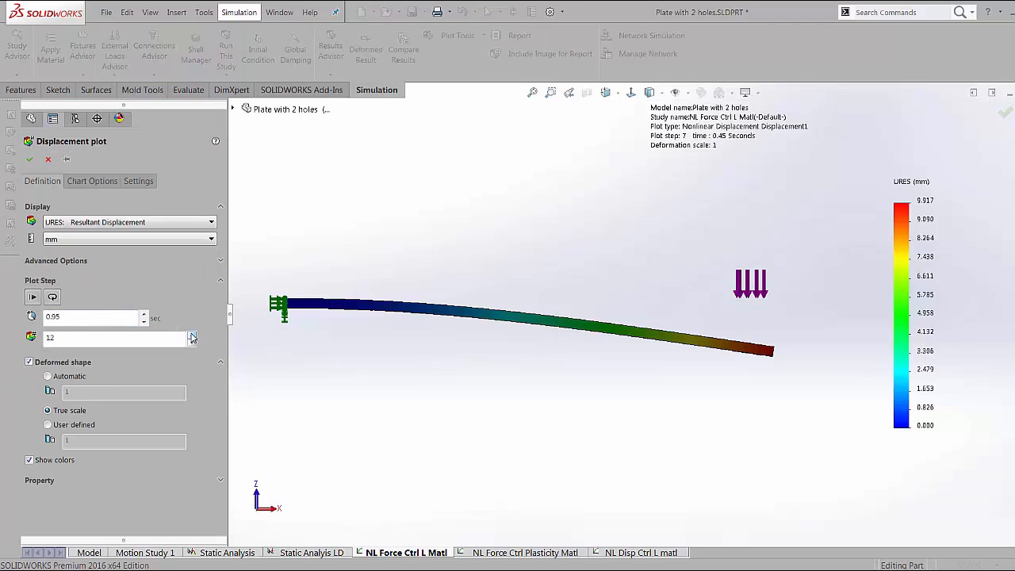
left_click(191, 334)
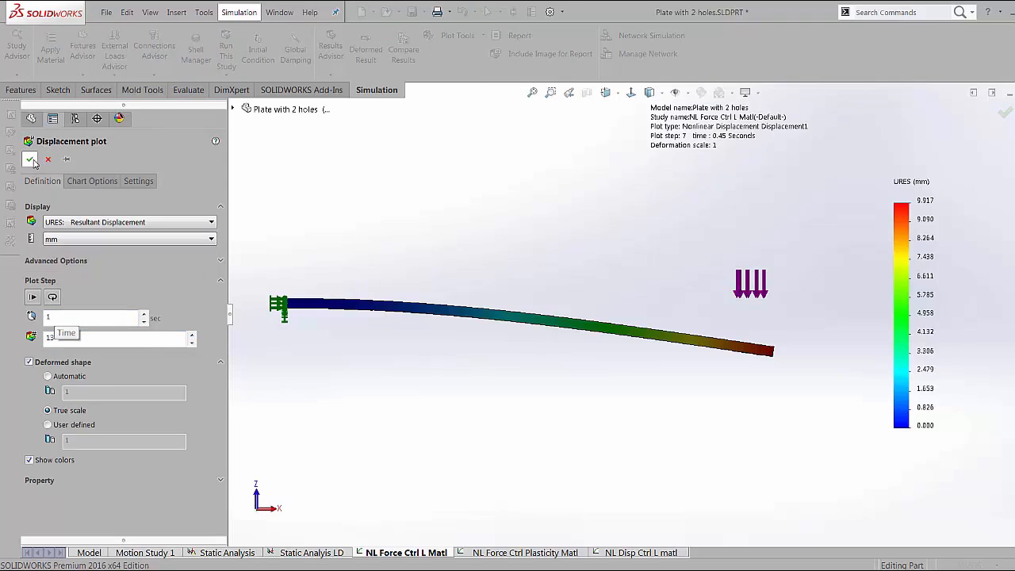
left_click(30, 160)
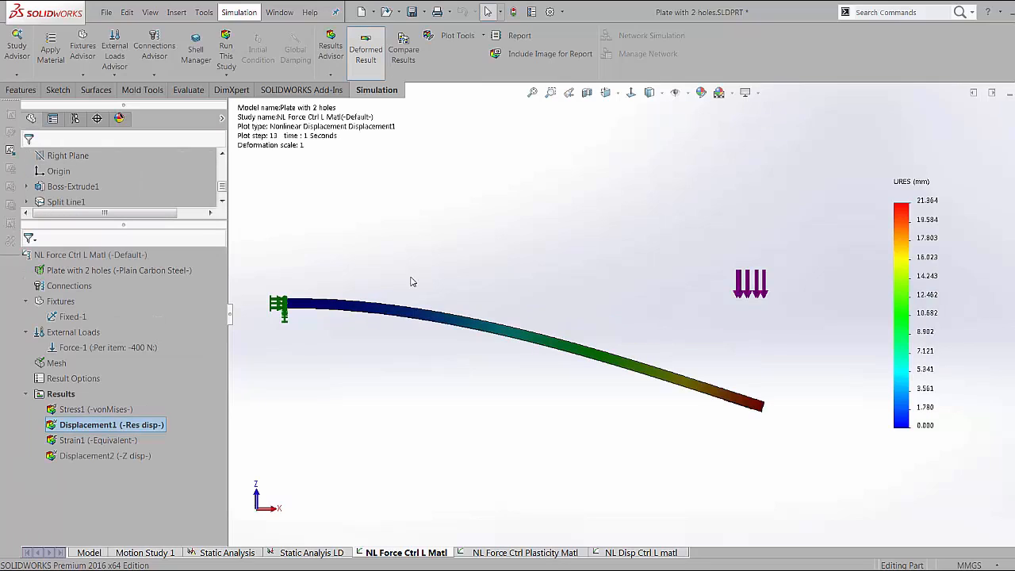
mouse_move(321, 556)
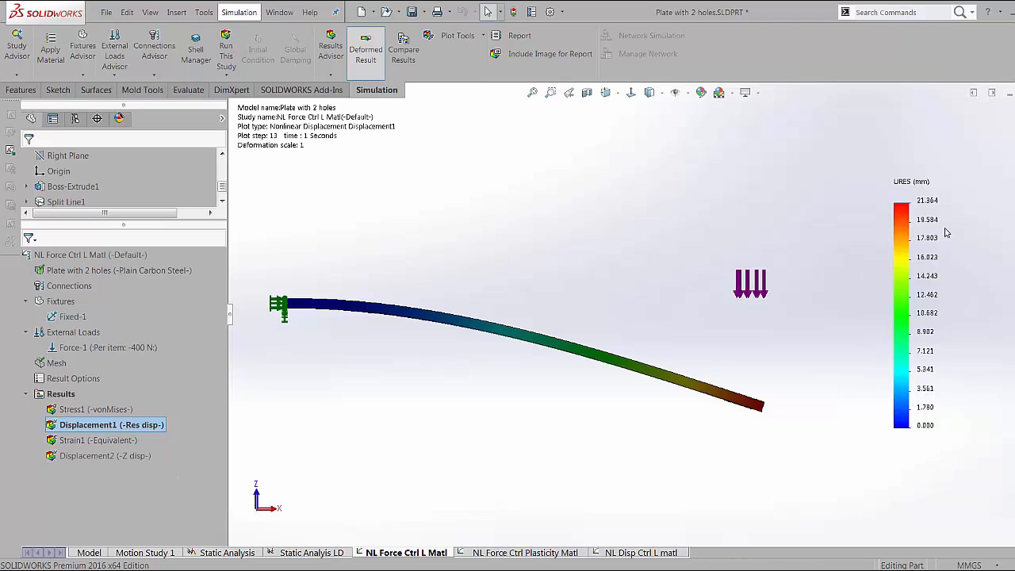
mouse_move(742, 372)
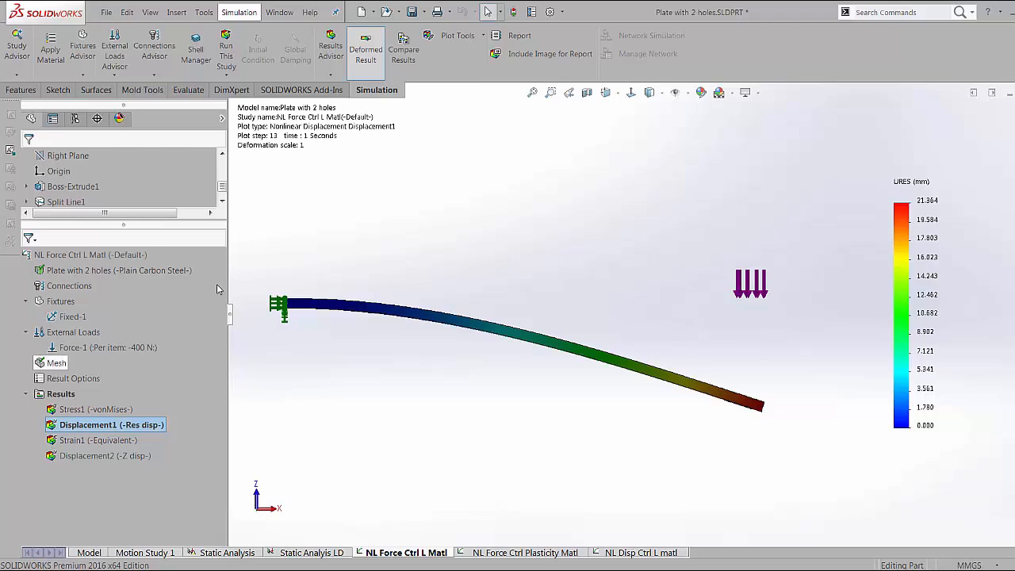
Step: Replot nonlinear displacement at 0.55 s (about 12 mm), then show von Mises stress
double_click(111, 424)
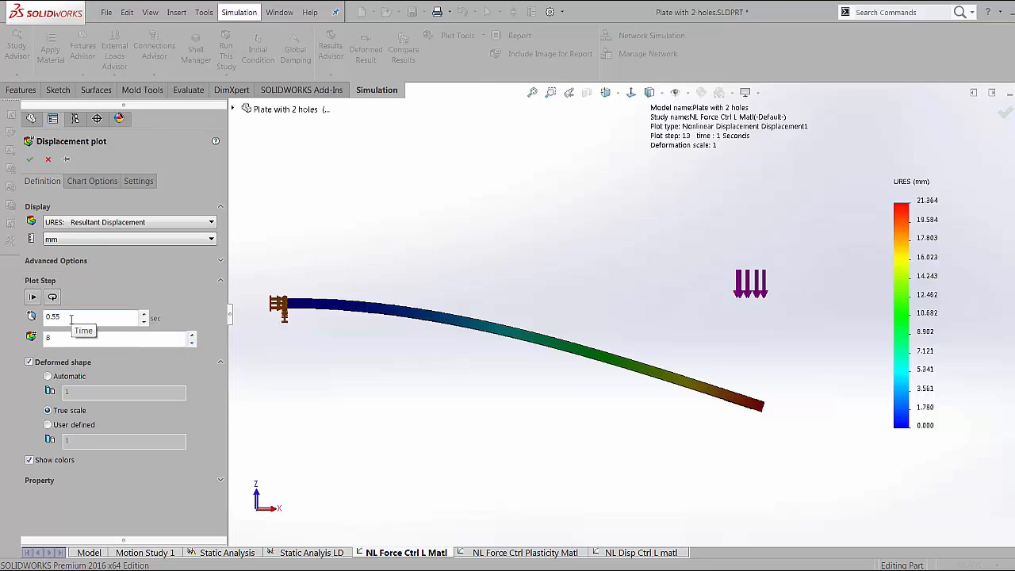
left_click(30, 158)
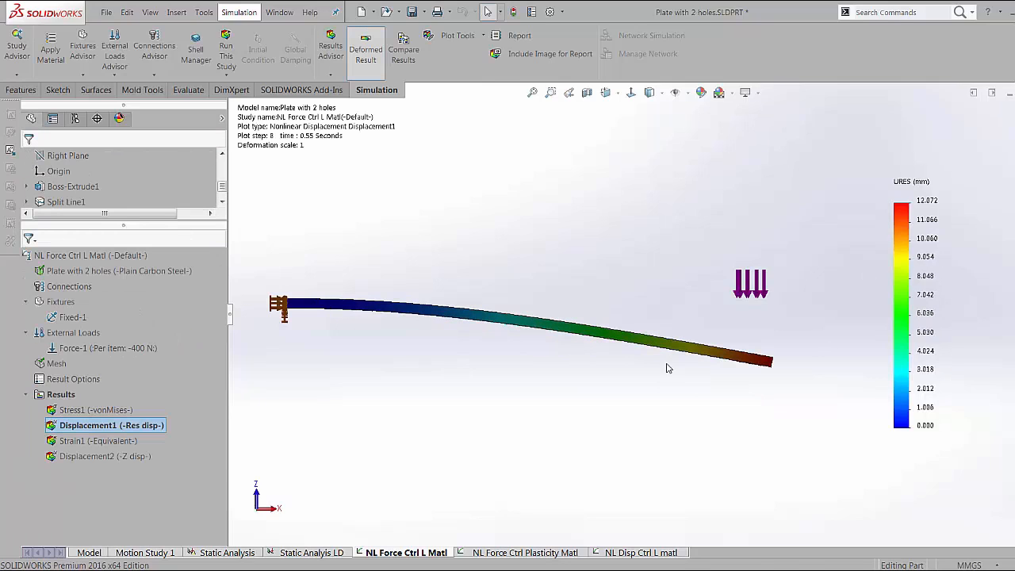
double_click(89, 409)
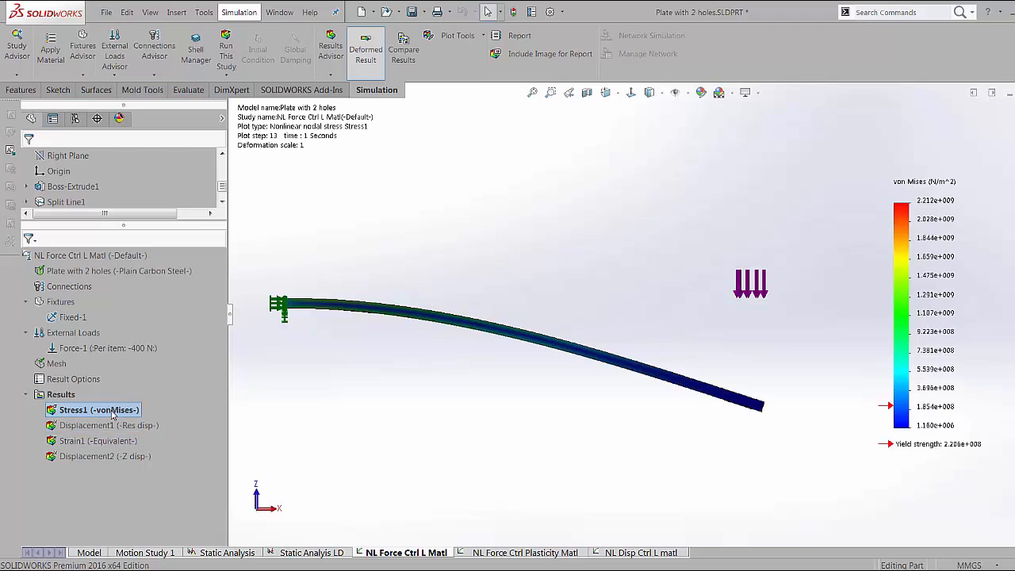